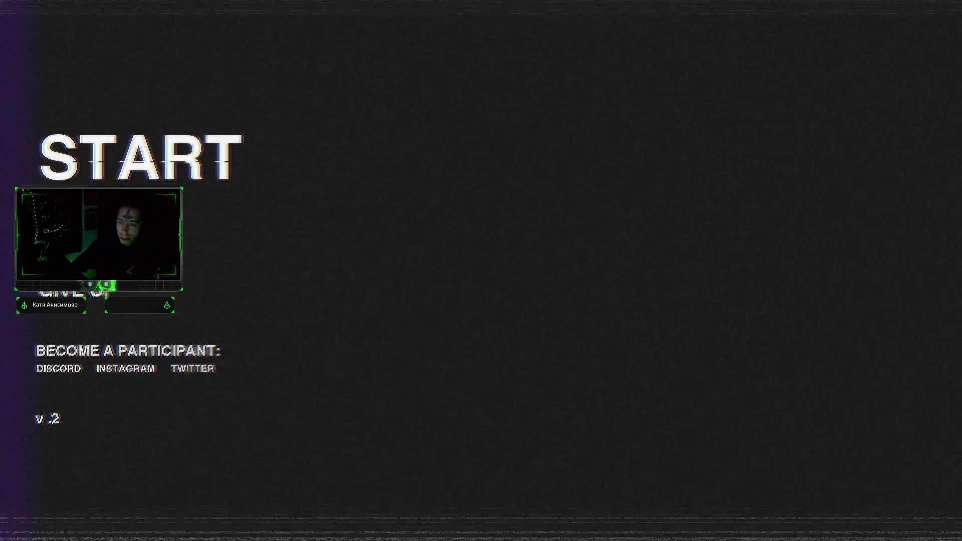
mouse_move(227, 178)
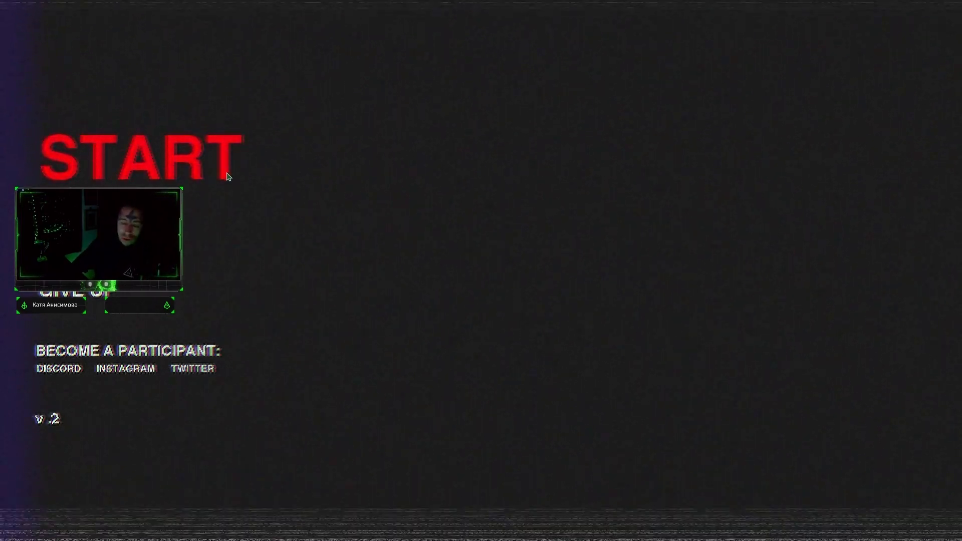
- Start the game from the main menu to reach the desk with A and B switches
left_click(138, 156)
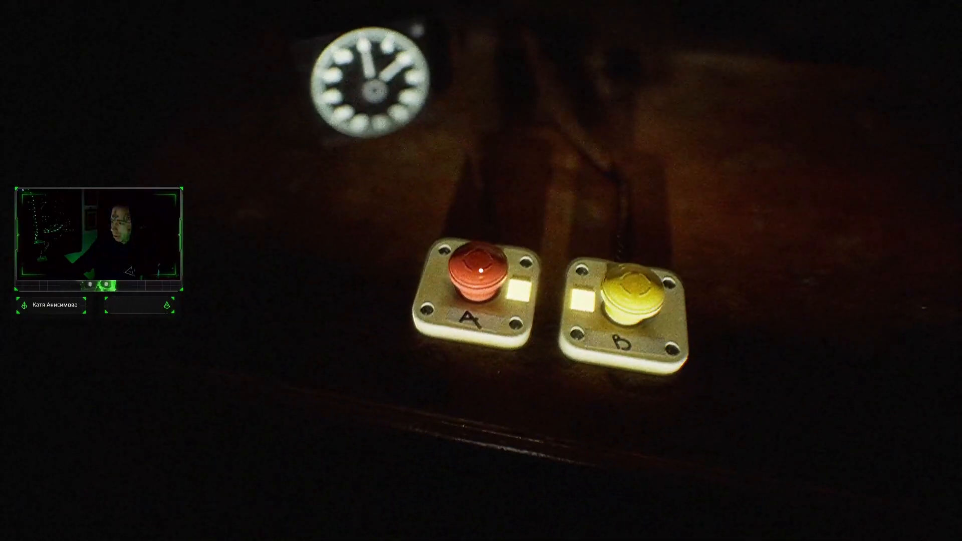
- Answer with the red A switch, then advance to the calibration-complete slide
left_click(475, 273)
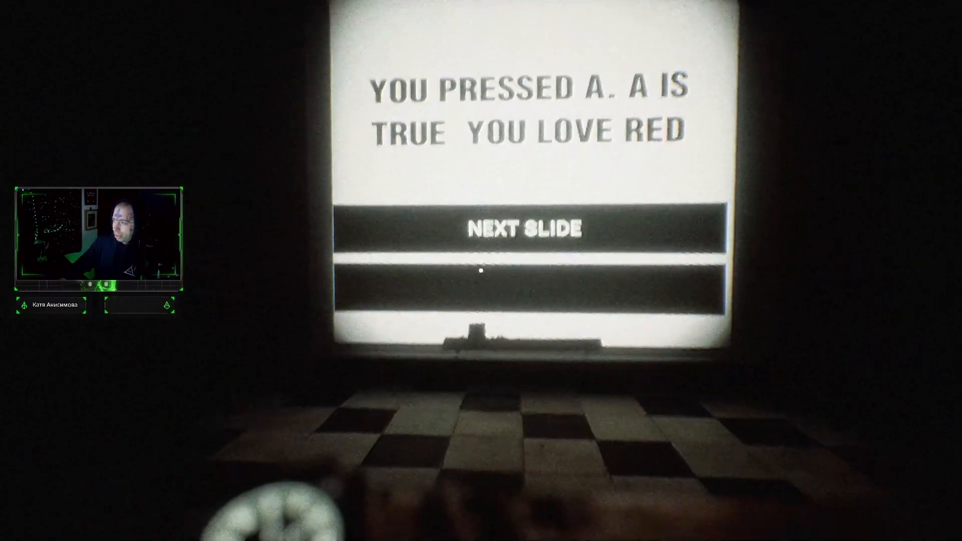
left_click(533, 229)
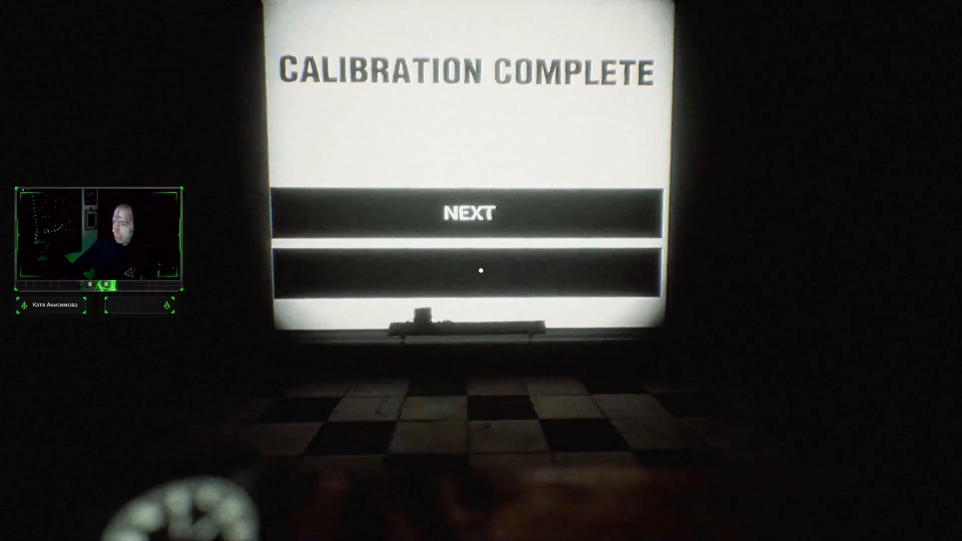
left_click(470, 214)
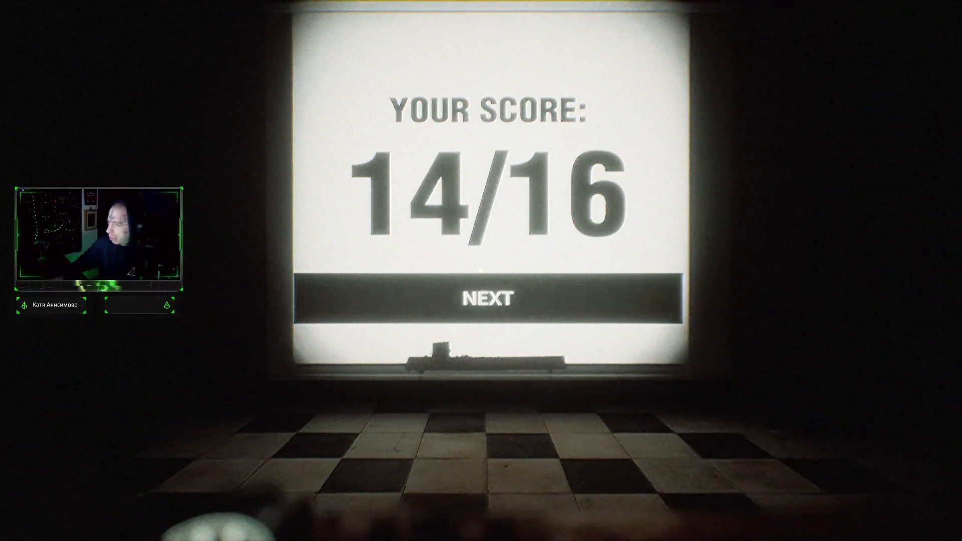
- Dismiss the 14/16 score screen to reach the next statement
left_click(487, 300)
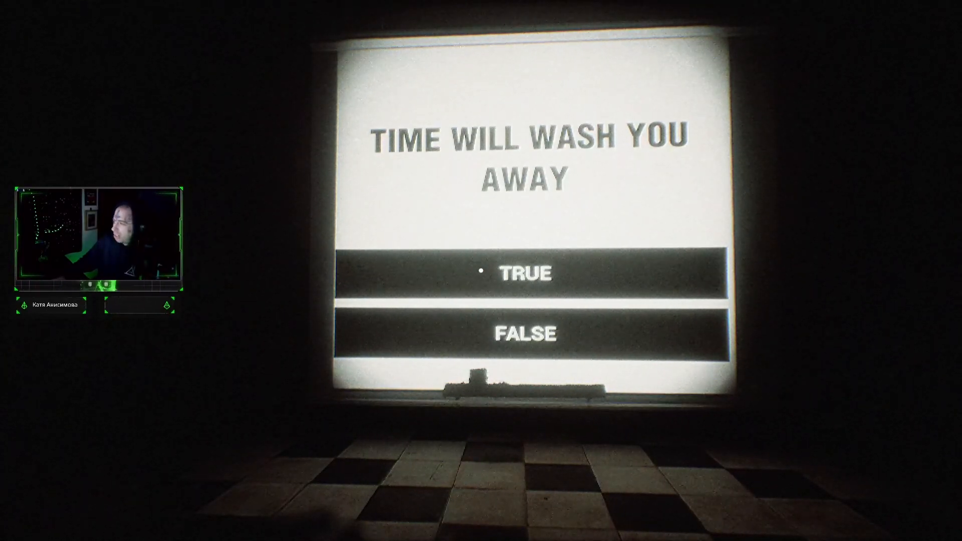
- Answer 'Time will wash you away' as true
left_click(524, 273)
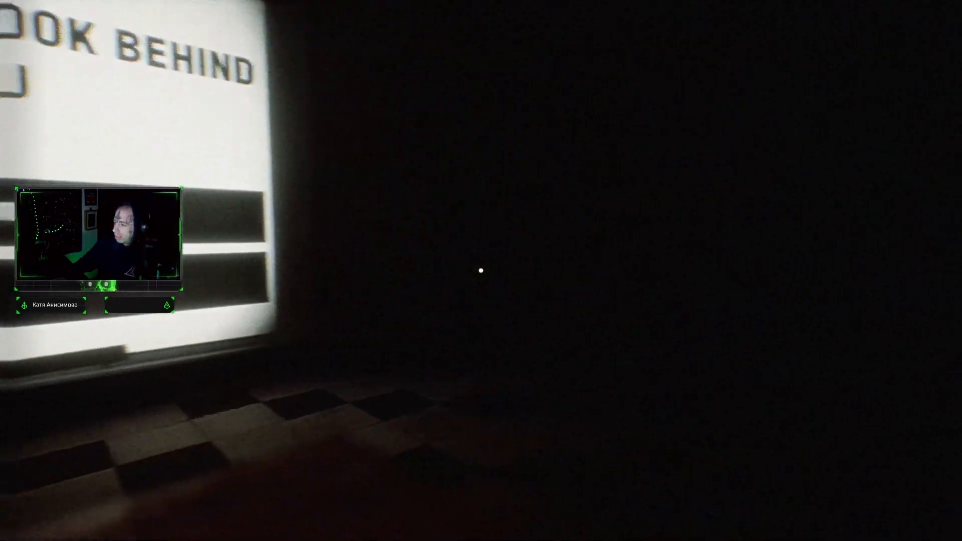
mouse_move(481, 270)
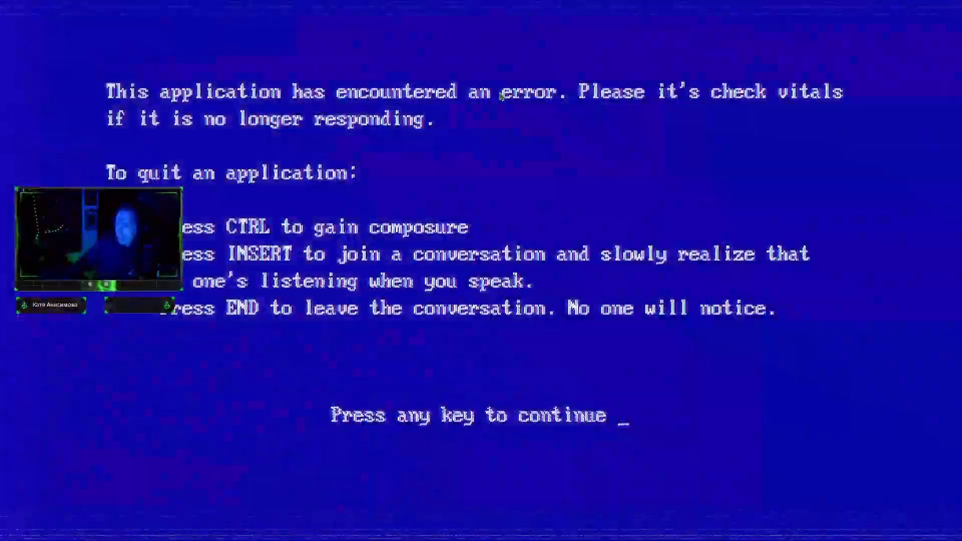
- Dismiss the blue error screen with Space to return to the dark checkered room
key("space")
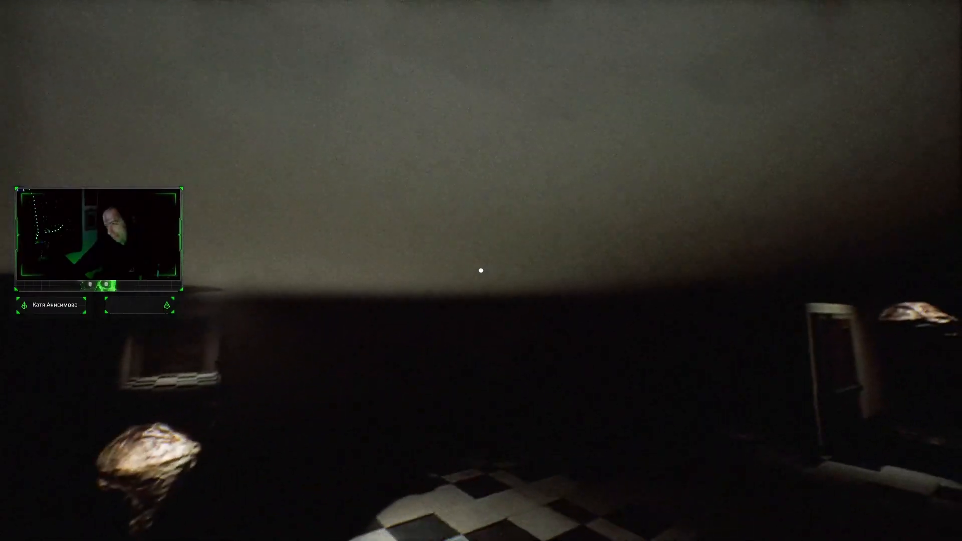
mouse_move(481, 270)
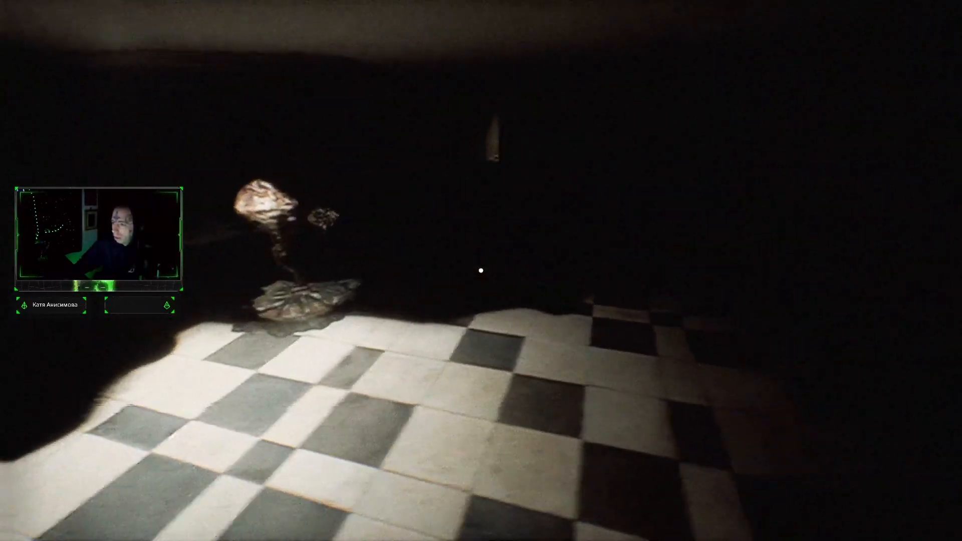
mouse_move(481, 270)
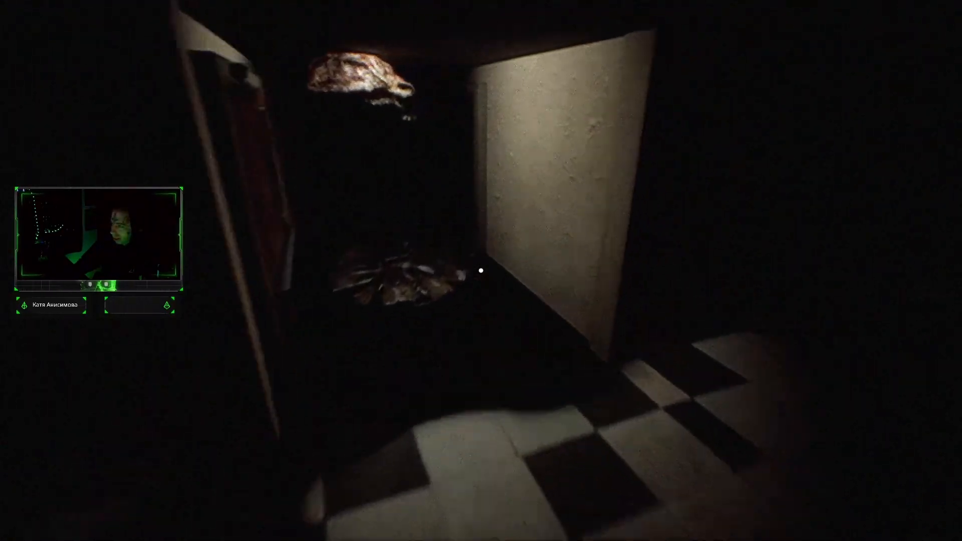
mouse_move(481, 271)
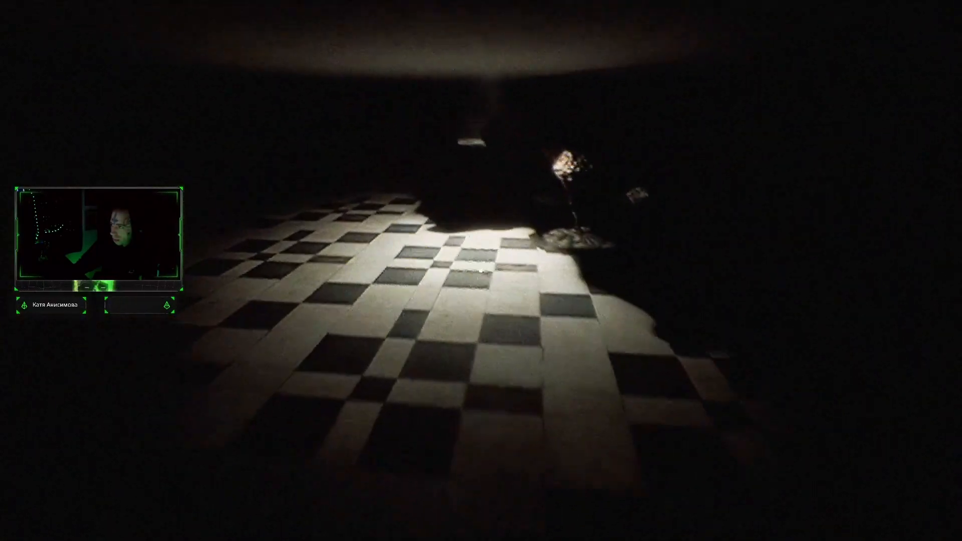
mouse_move(481, 271)
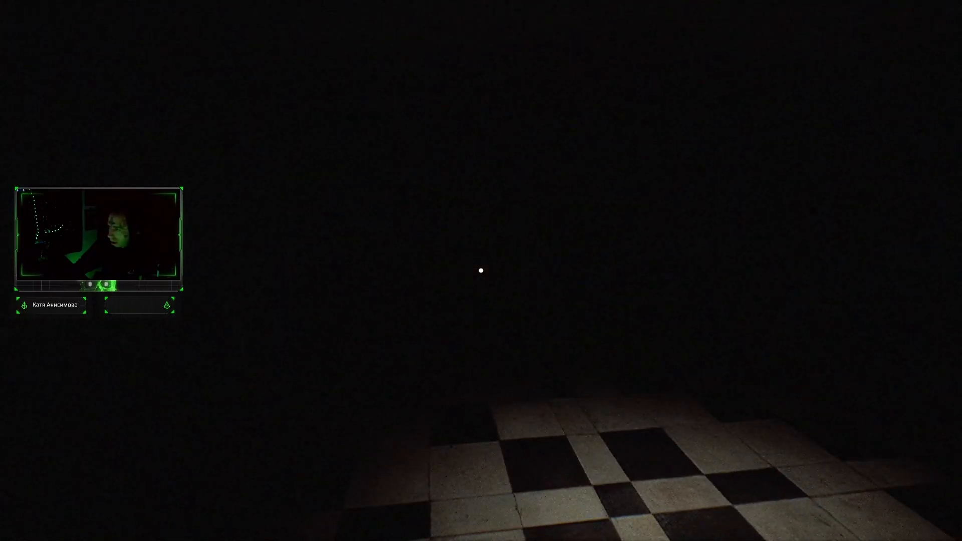
mouse_move(481, 271)
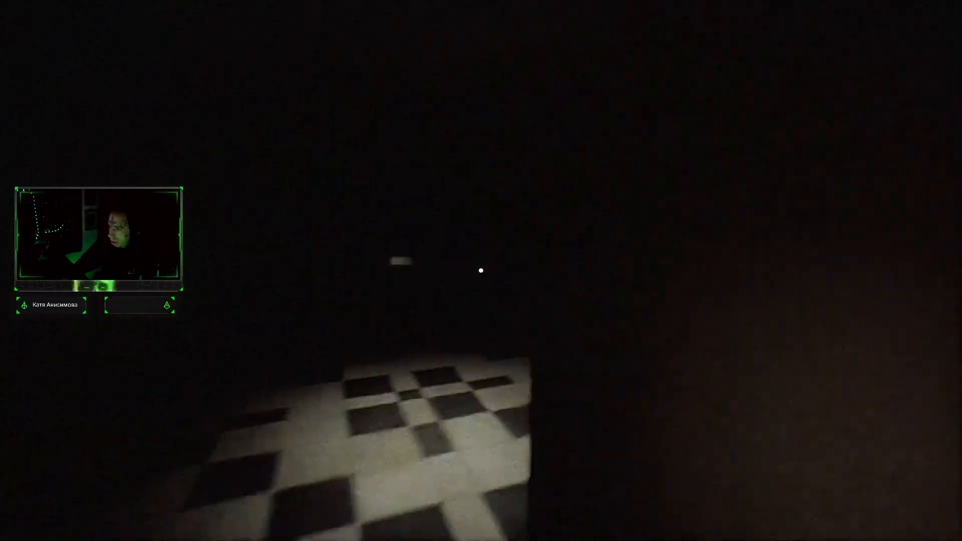
mouse_move(481, 271)
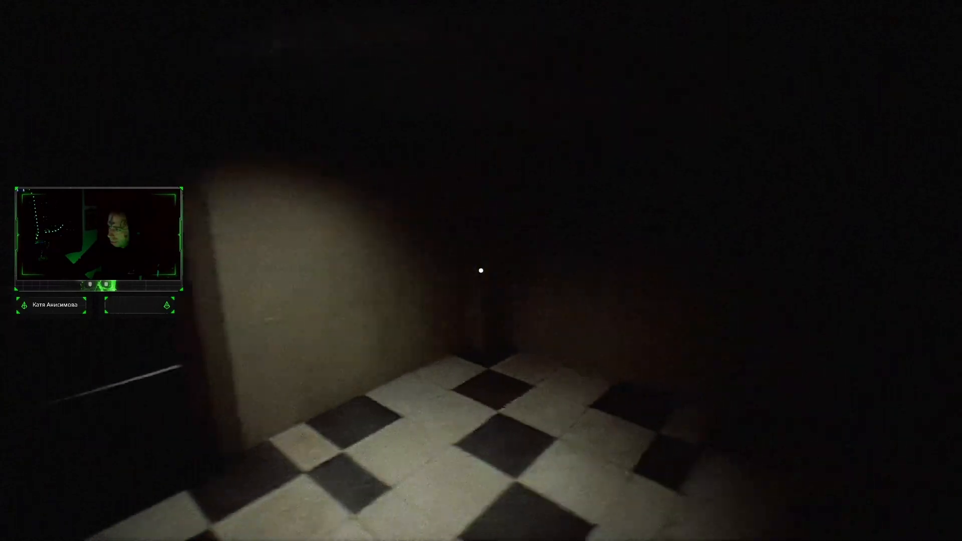